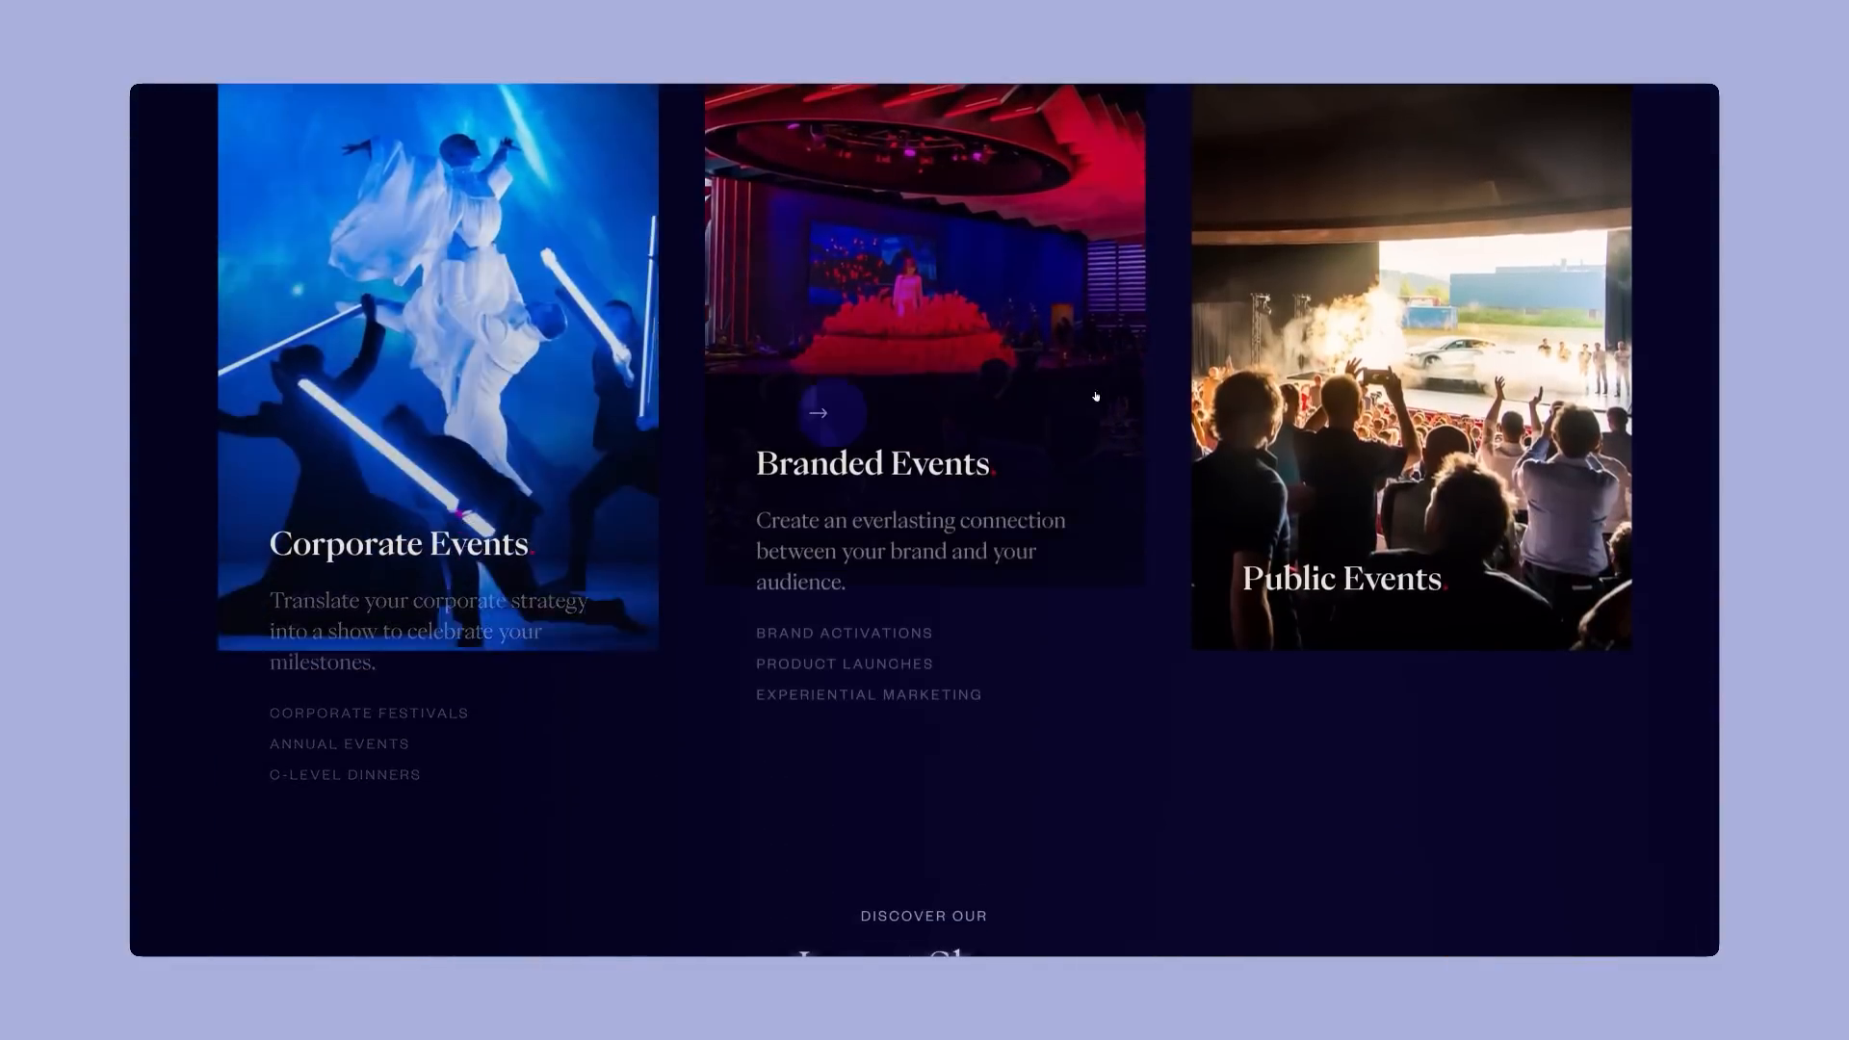
Step: Scroll the Figma homepage, 'Nothing great is made alone', shown for the UI/UX Designer point
scroll("down", 3)
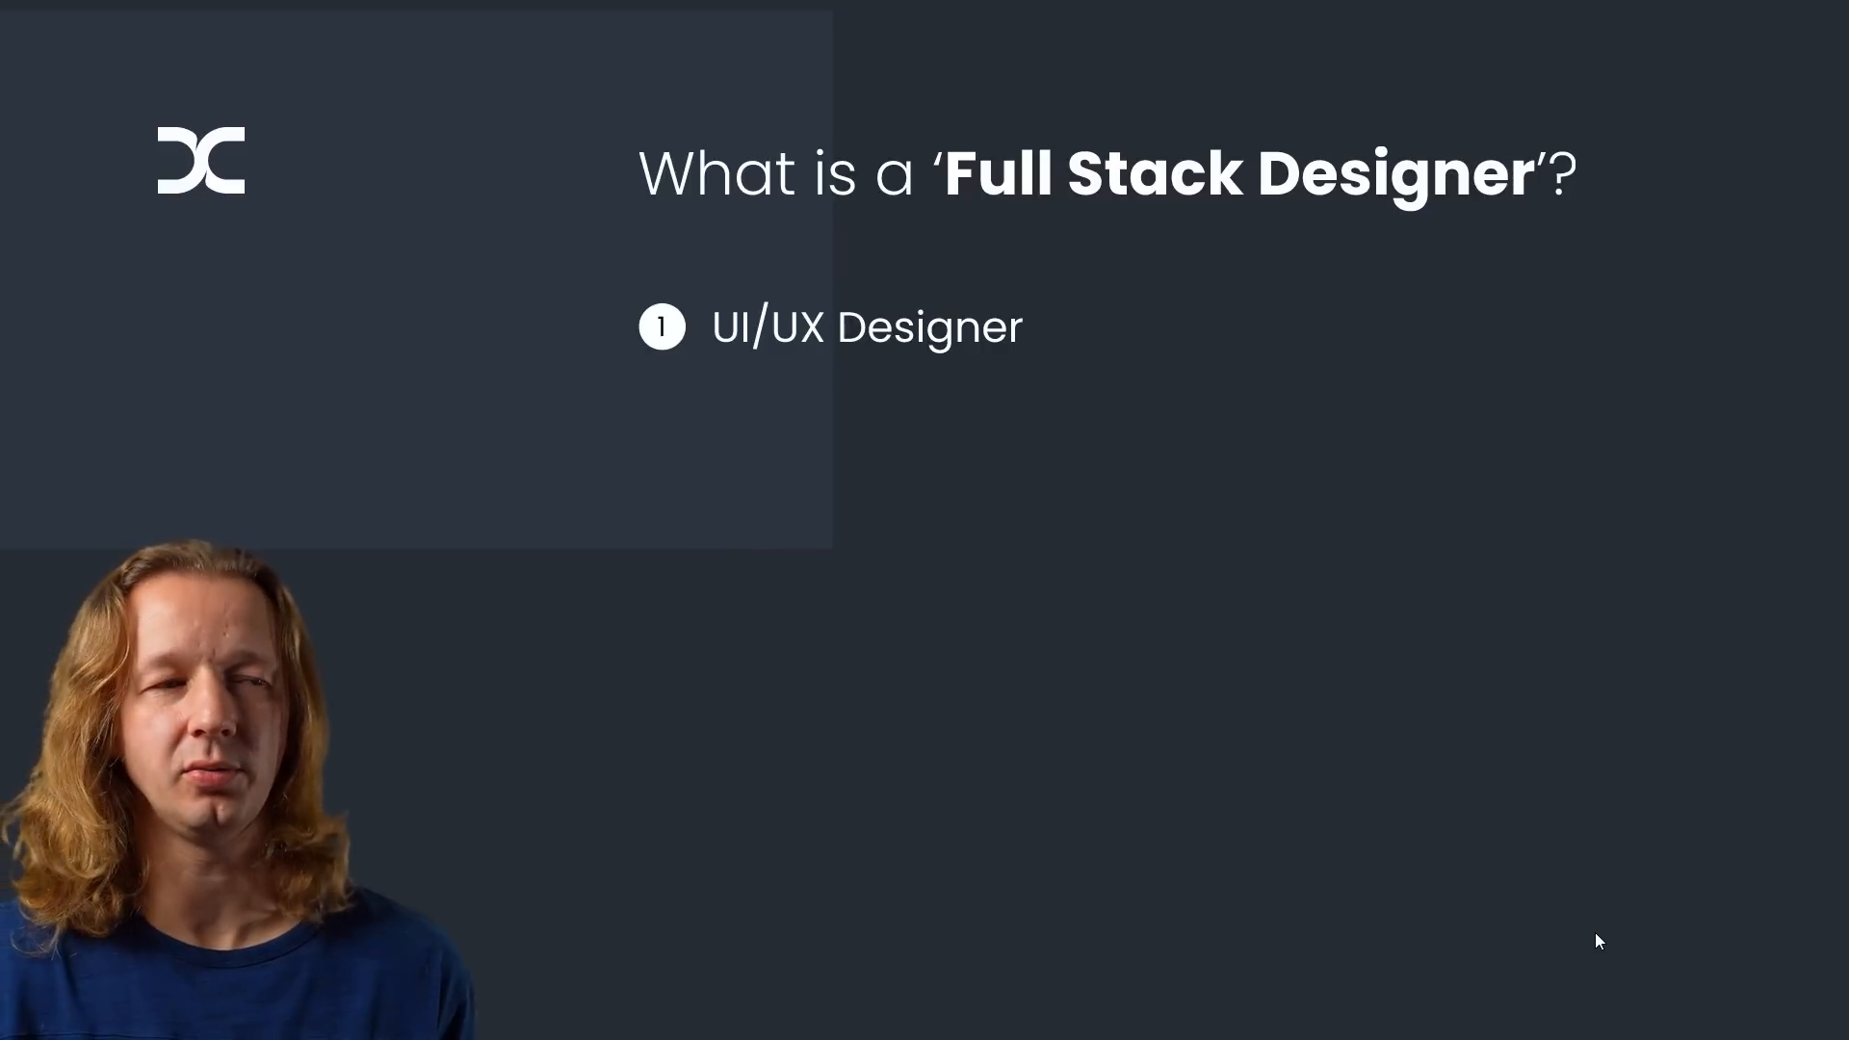
mouse_move(1633, 883)
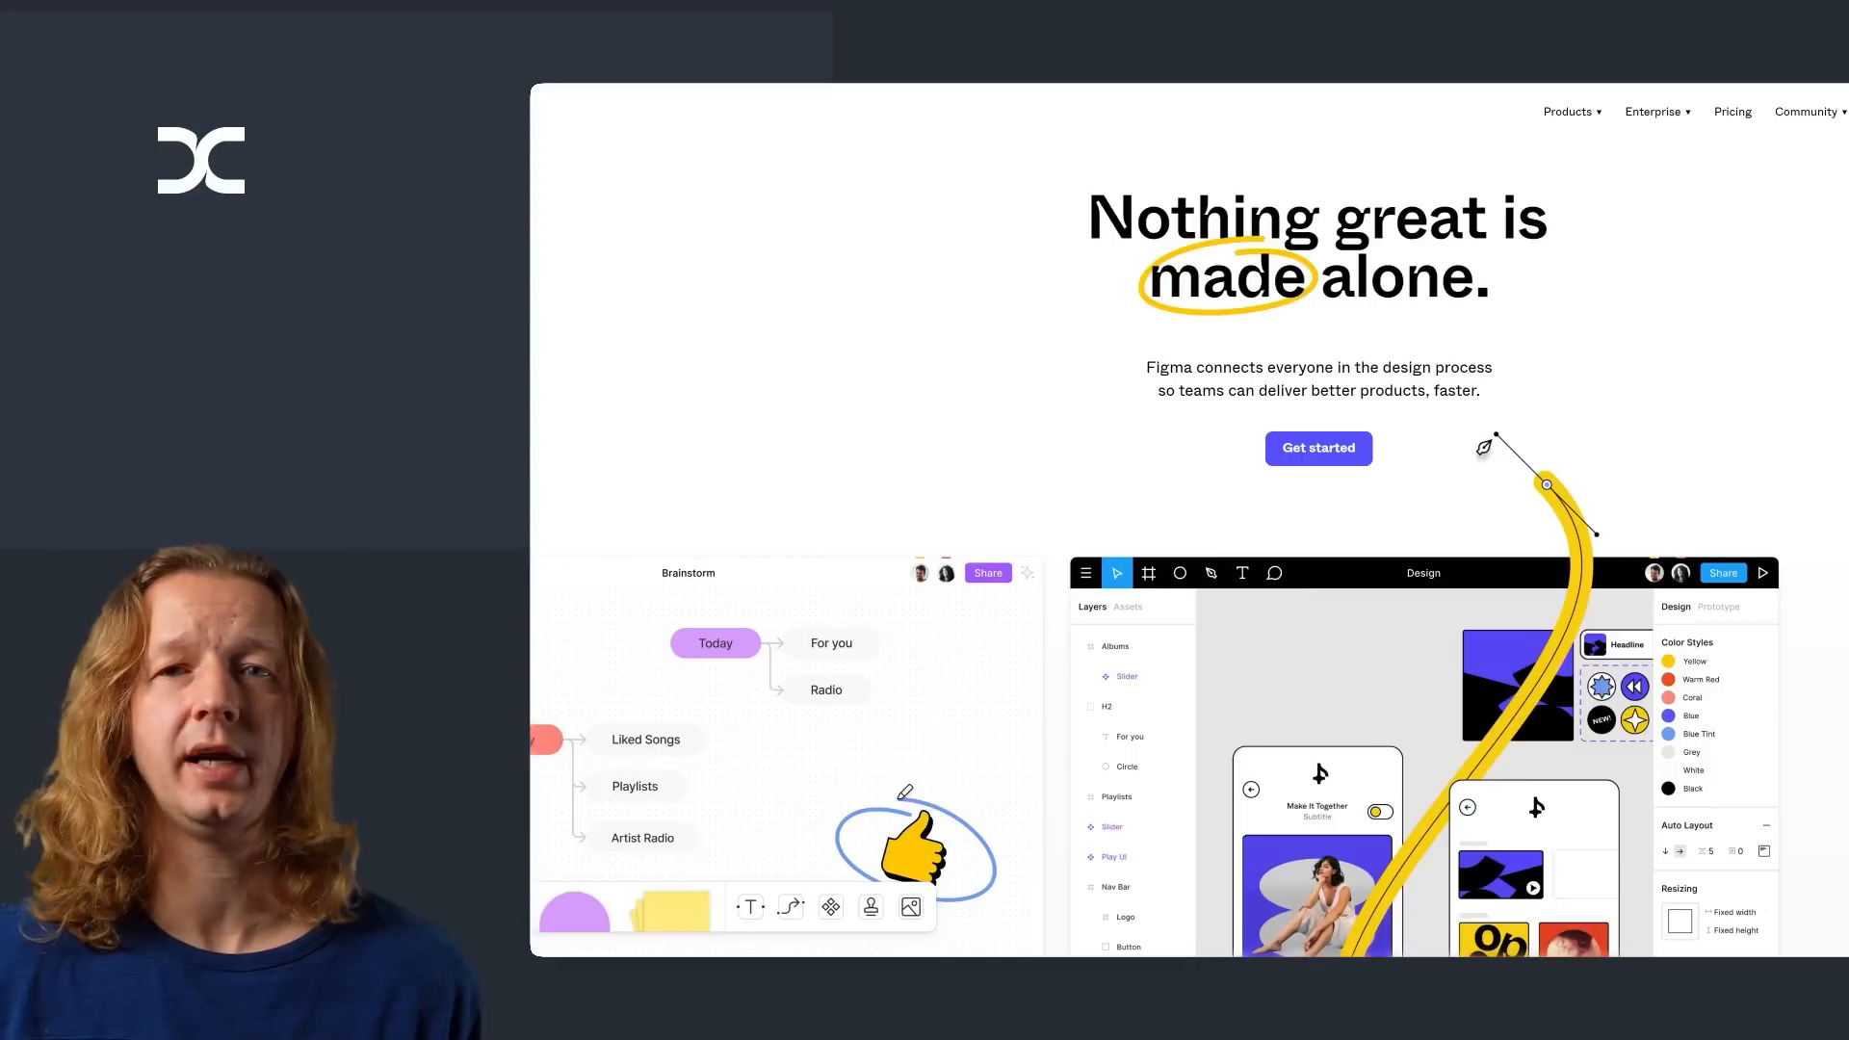
Step: Scroll through Figma's FigJam section with the brainstorming board and Shopify testimonial, then move to Penpot
scroll("down", 3)
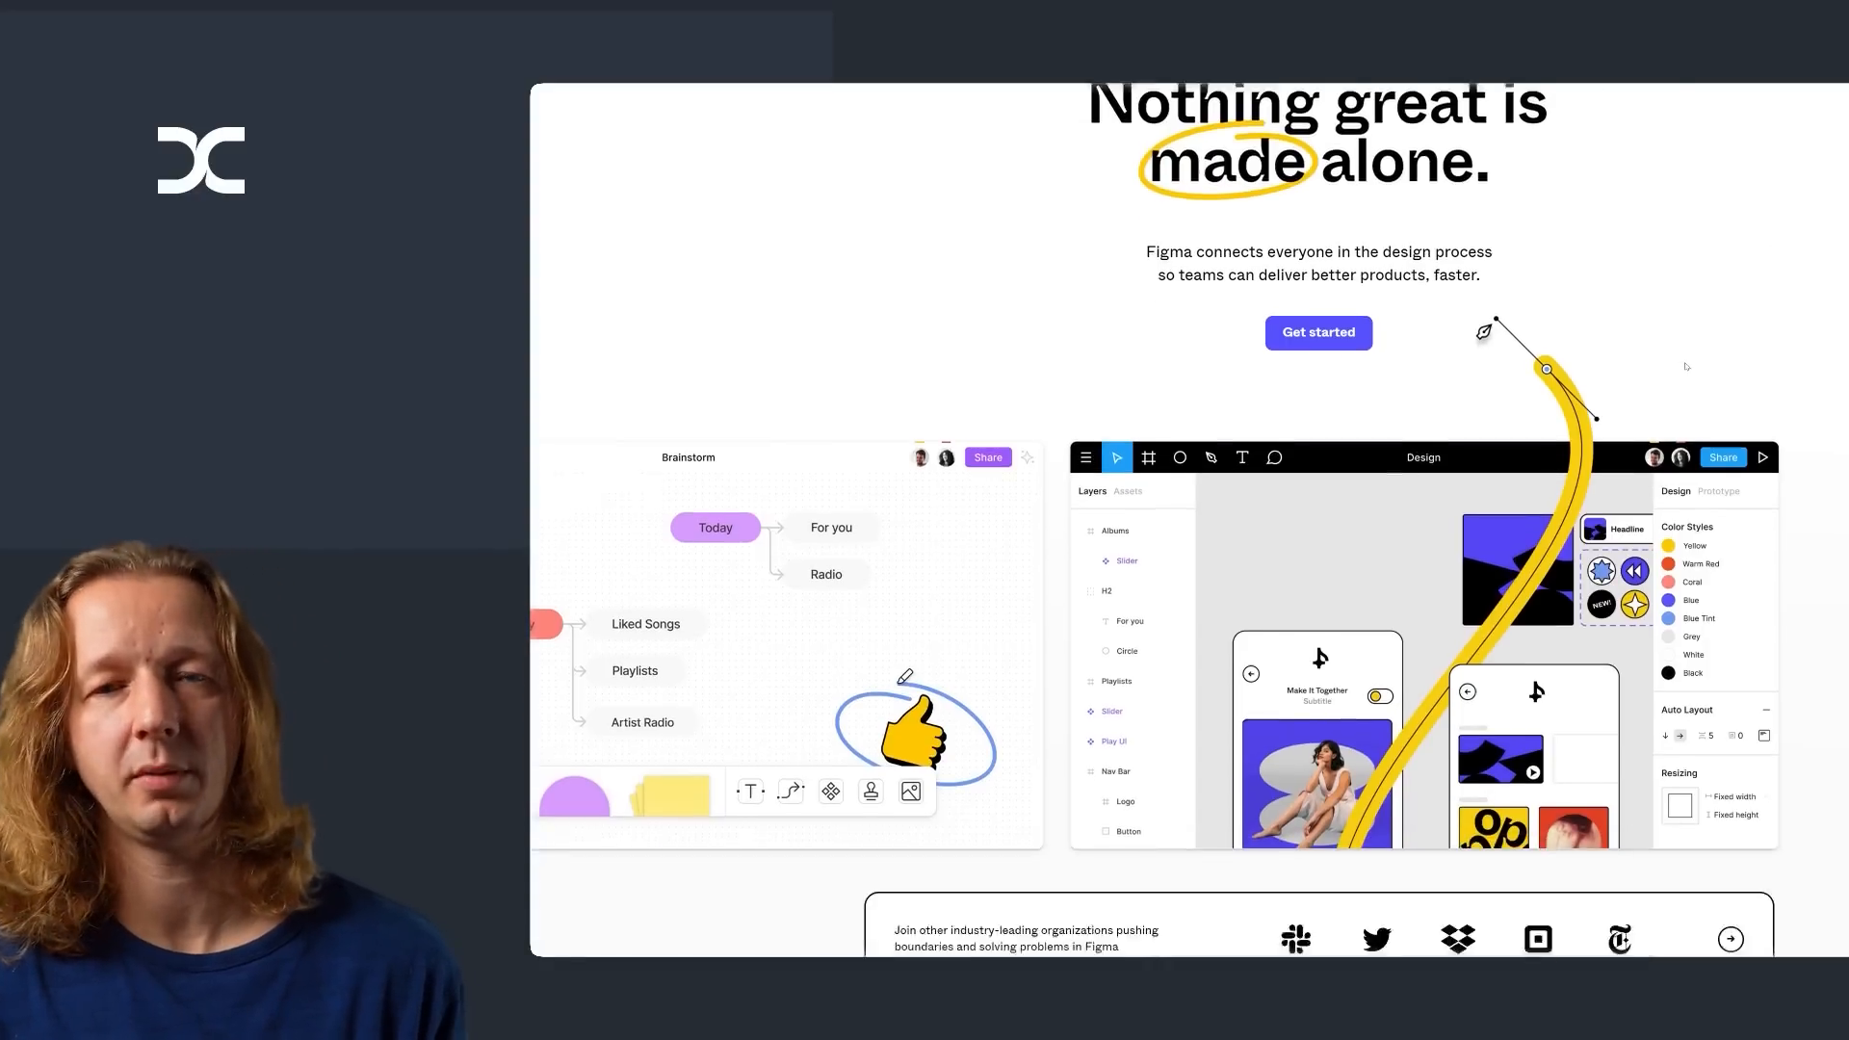
scroll("down", 3)
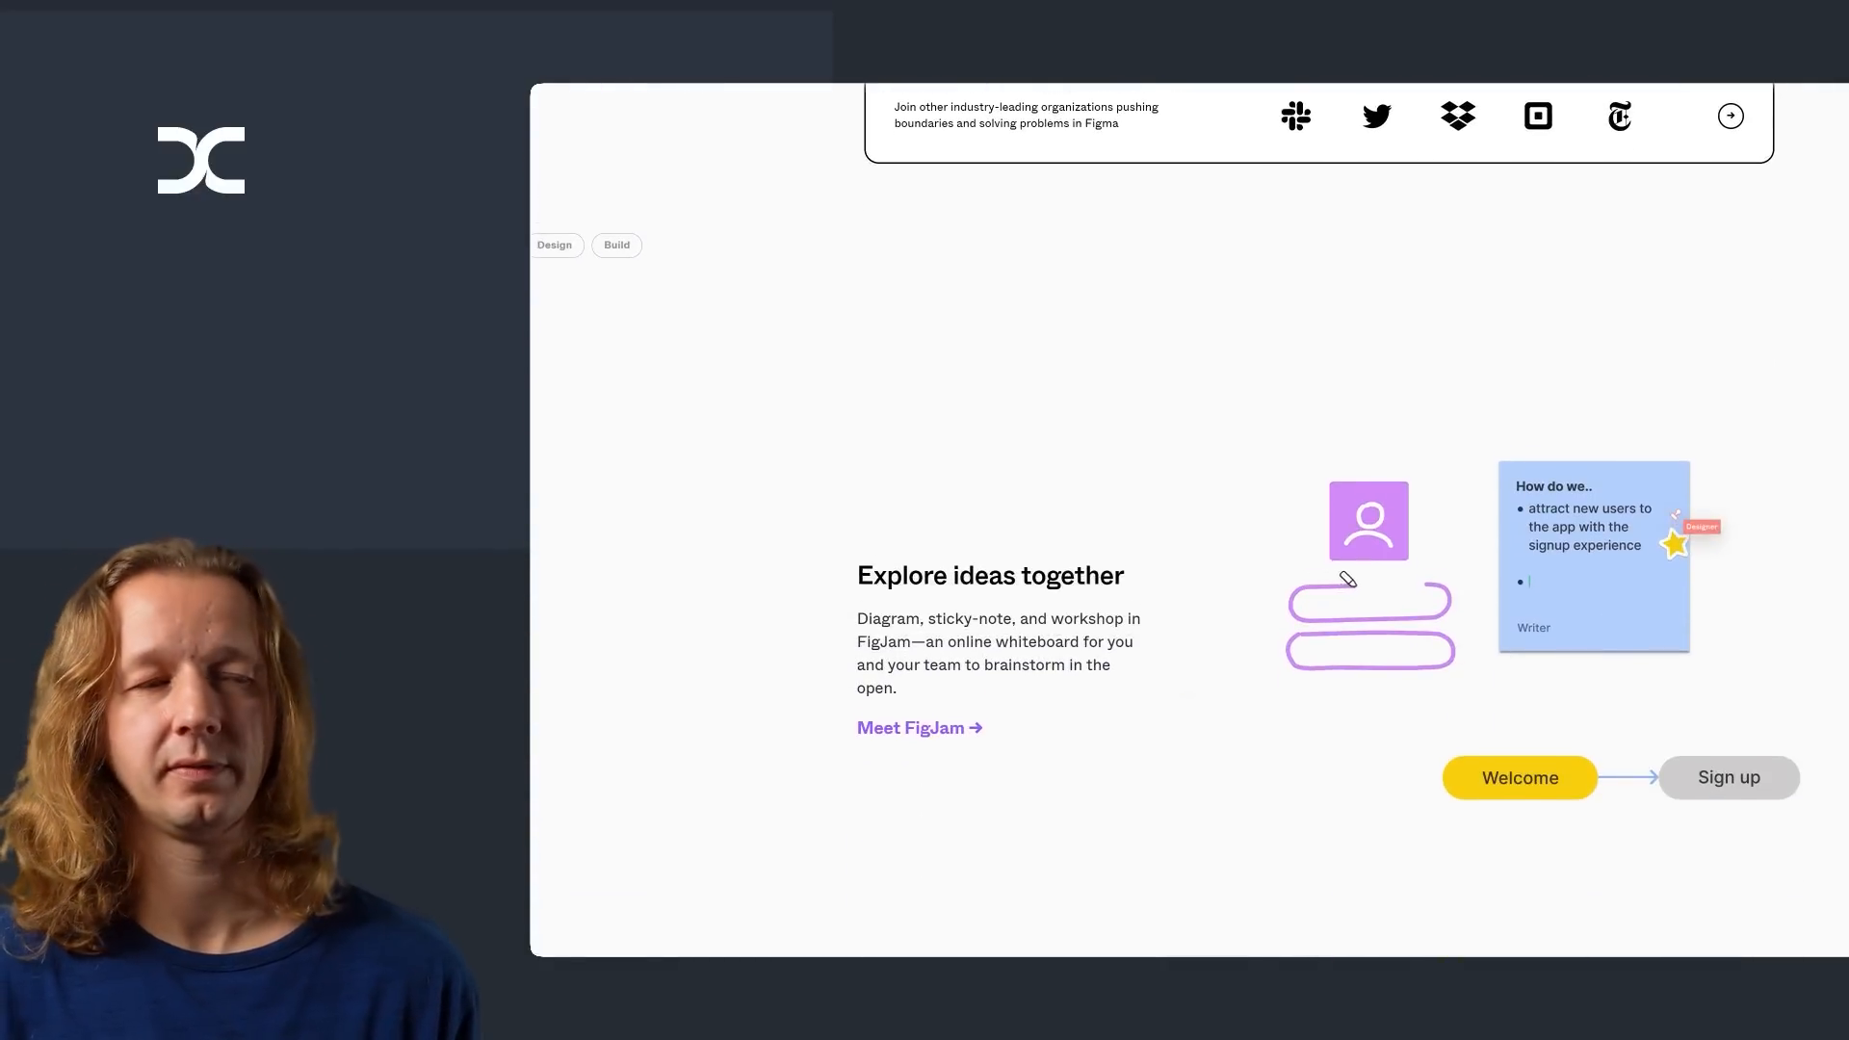
scroll("down", 3)
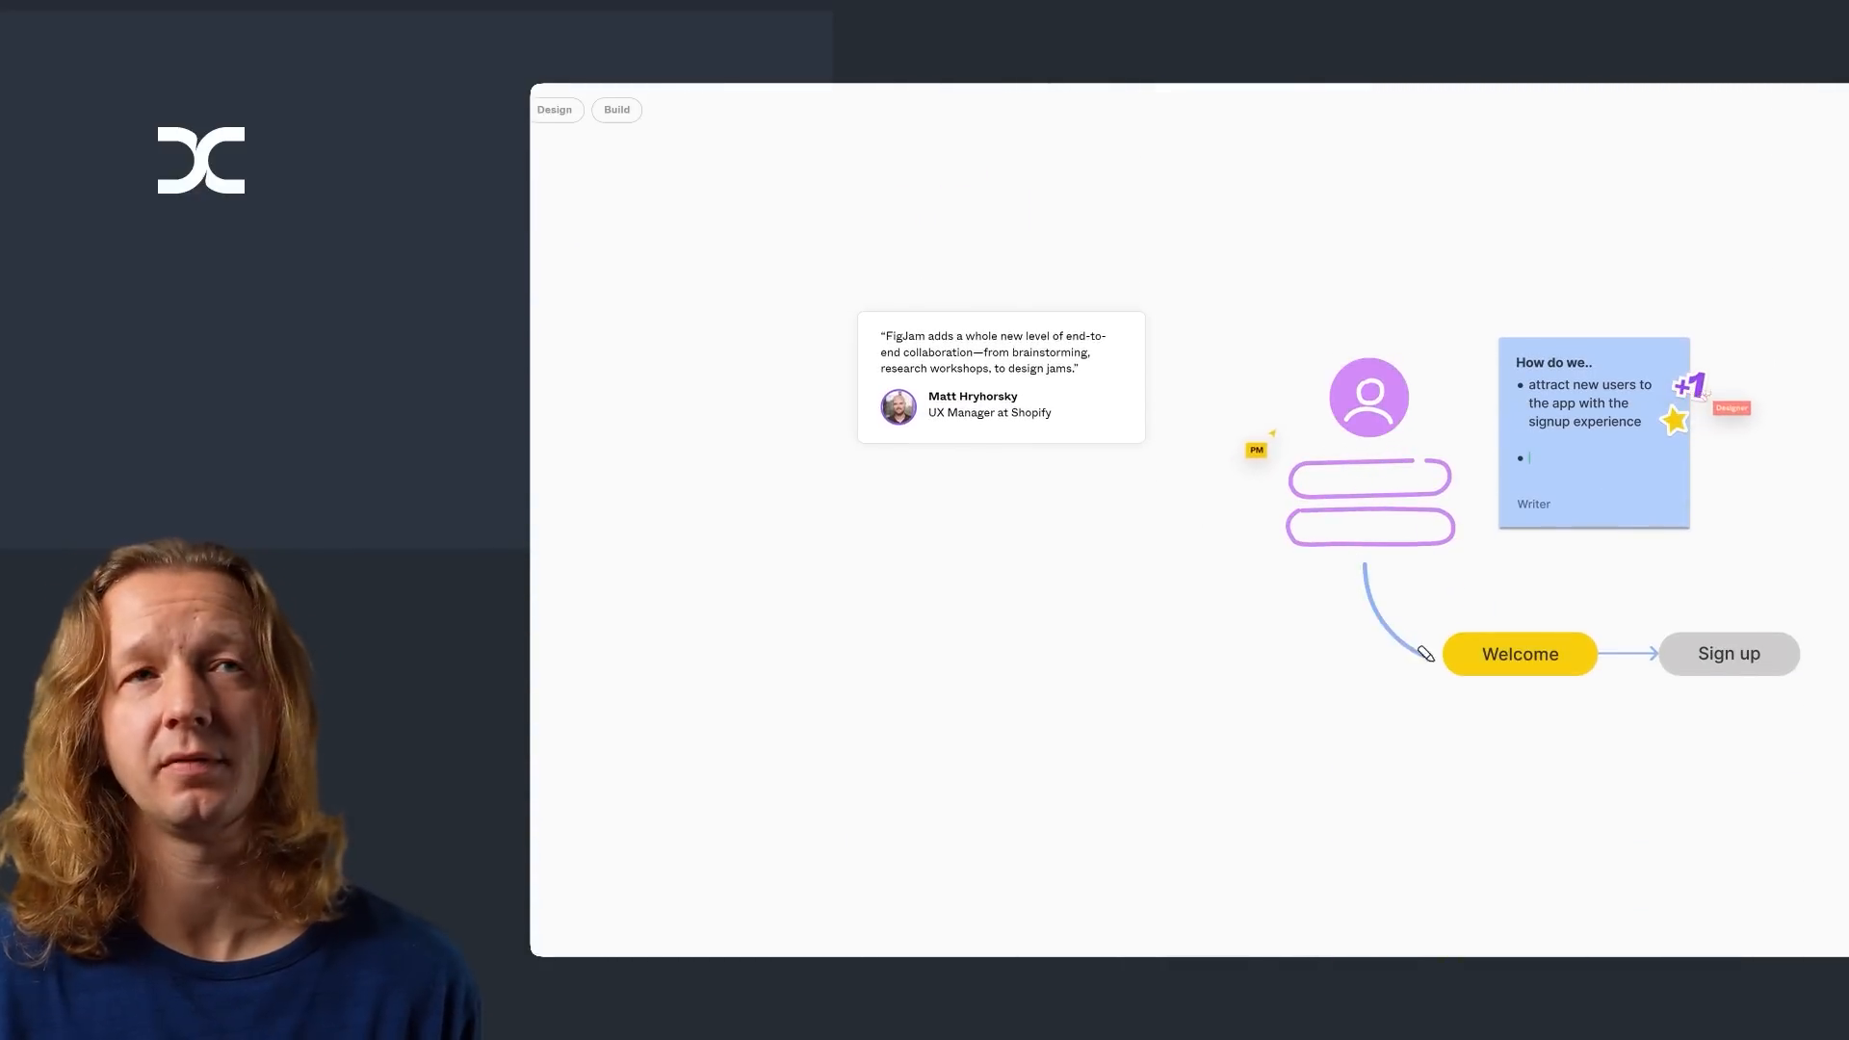
left_click(555, 109)
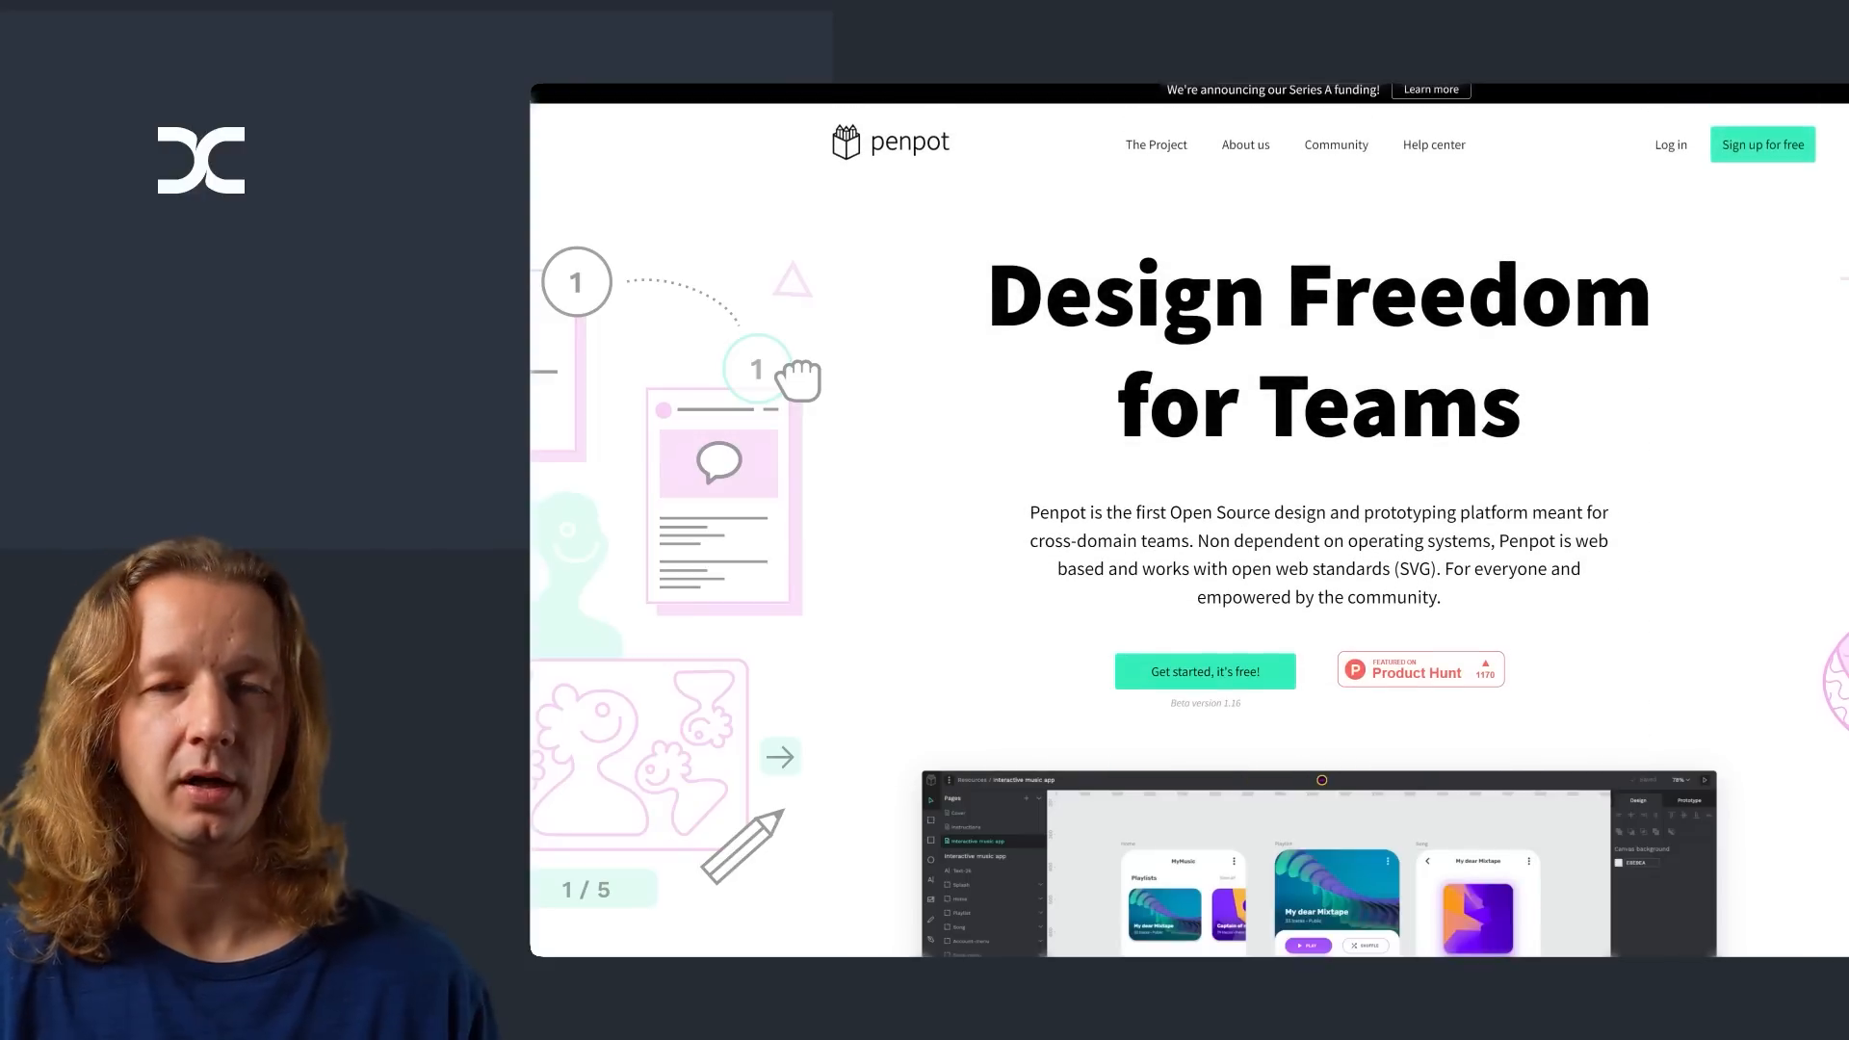
Step: Scroll Penpot's 'Design Freedom for Teams' page to the hero section and editor screenshot
scroll("down", 3)
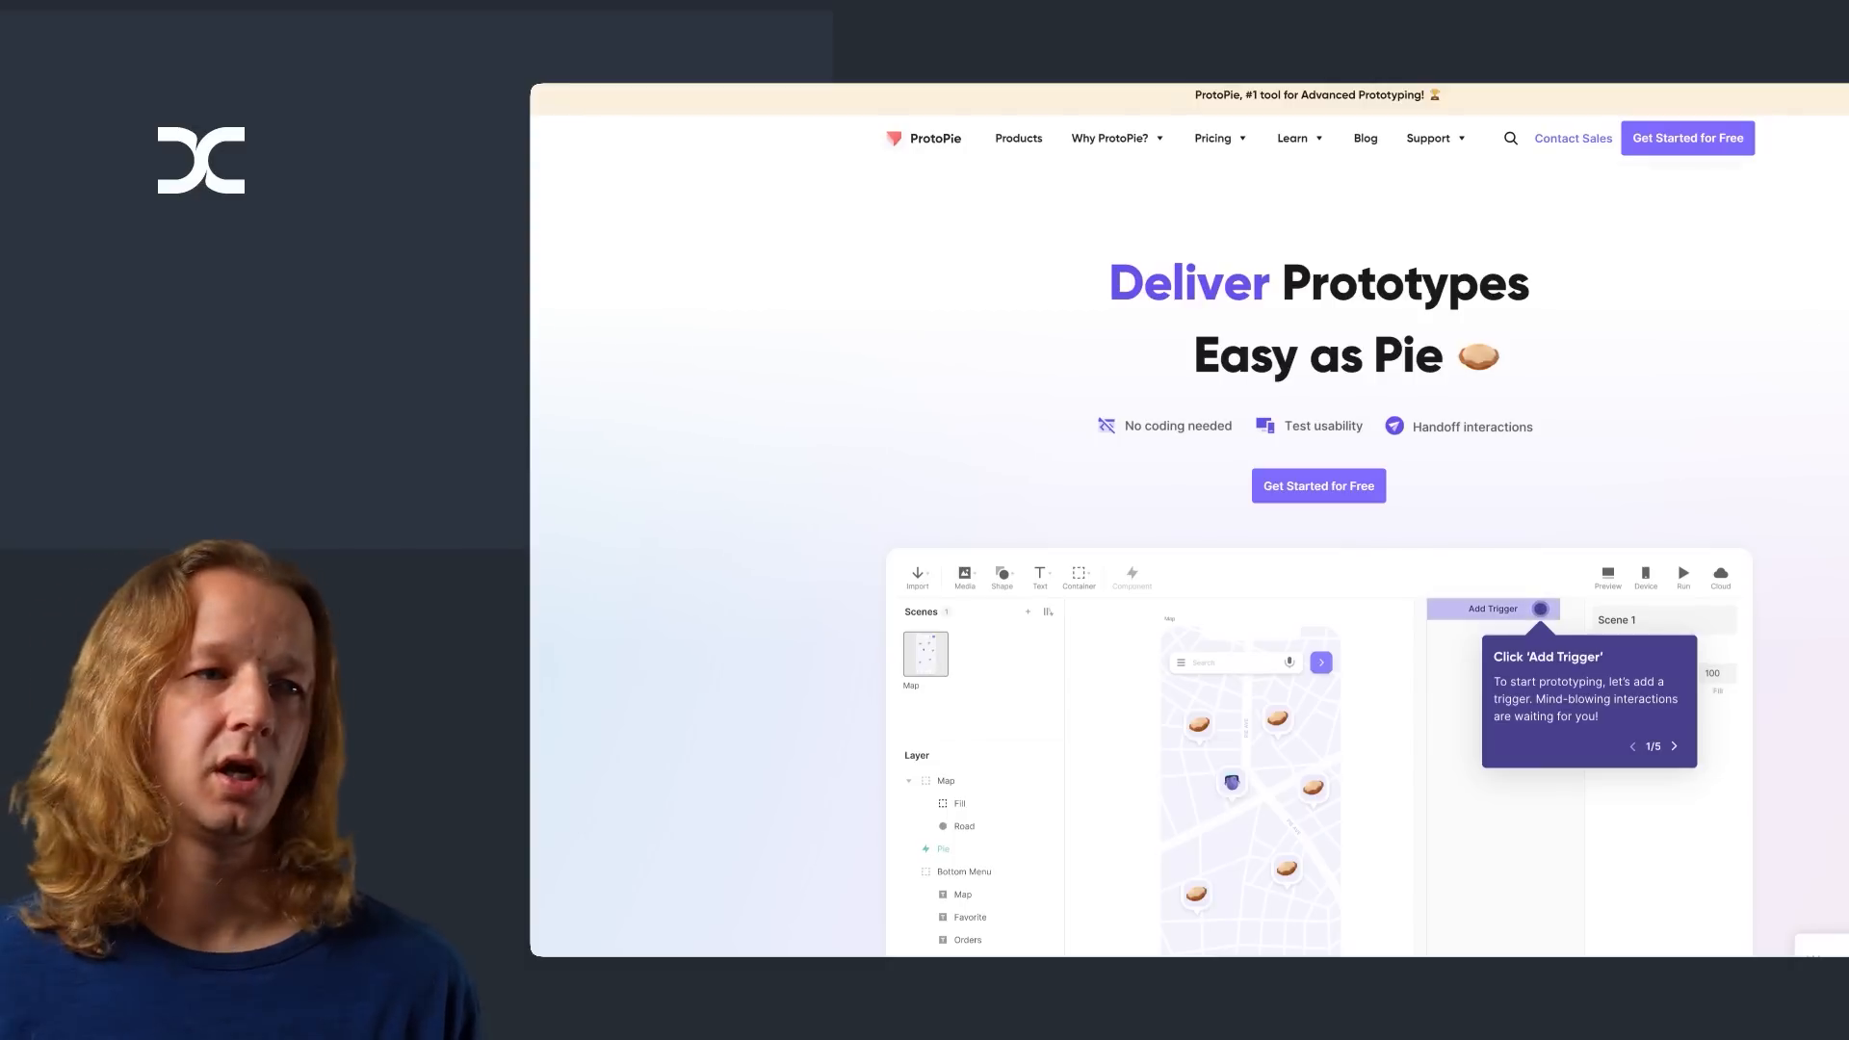
Step: Scroll ProtoPie's homepage to the hero banner and Add Trigger editor demo
scroll("down", 3)
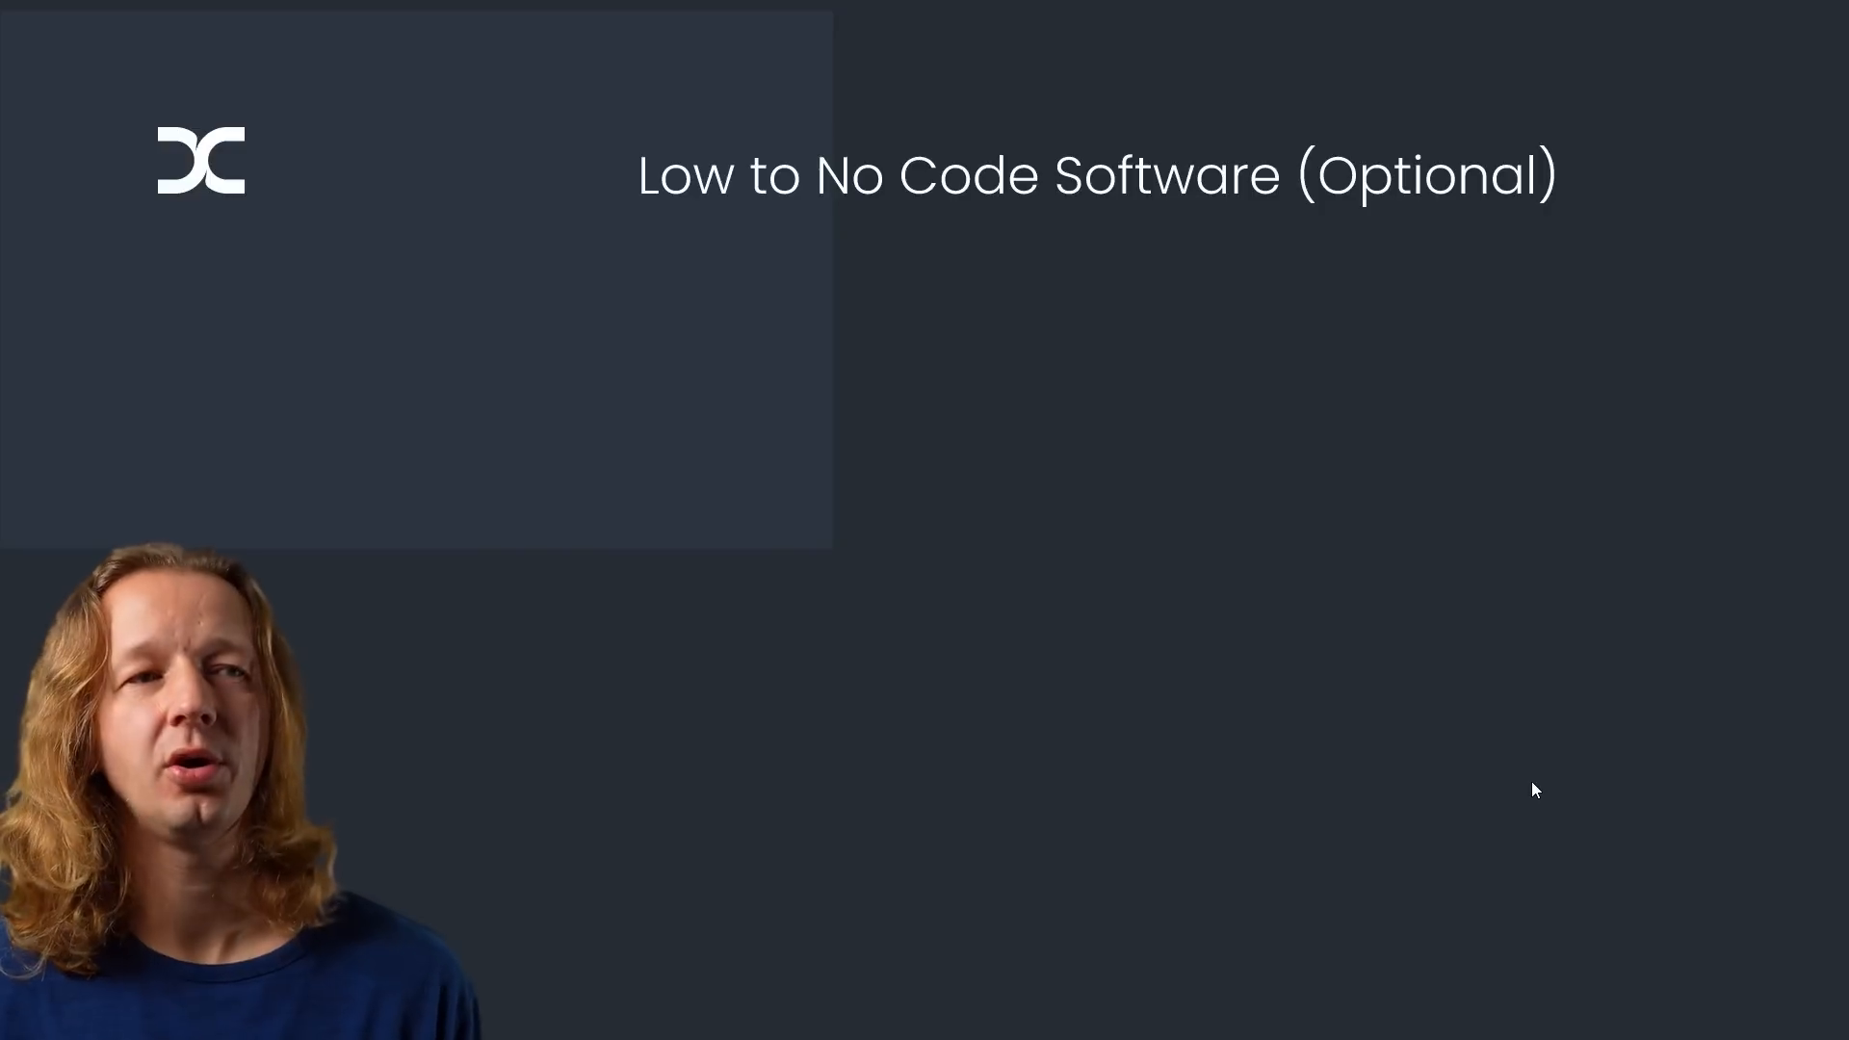
mouse_move(1614, 810)
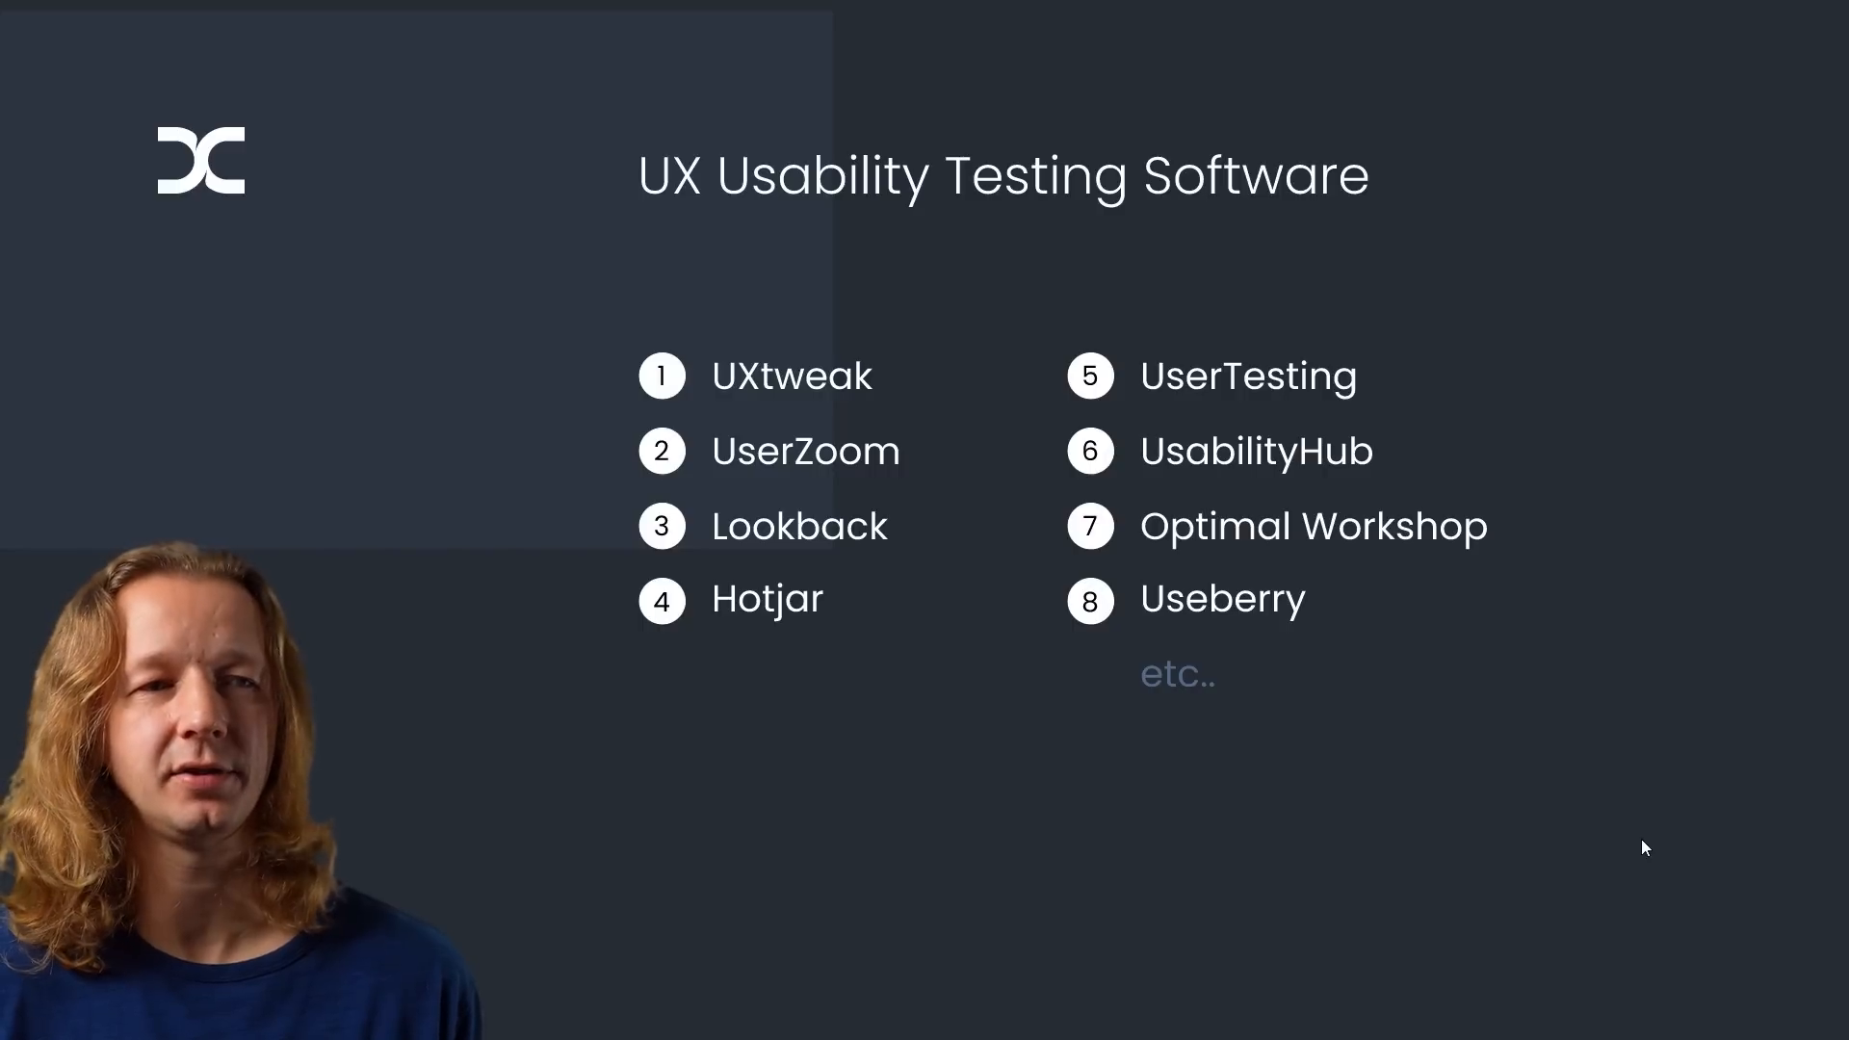
mouse_move(1618, 841)
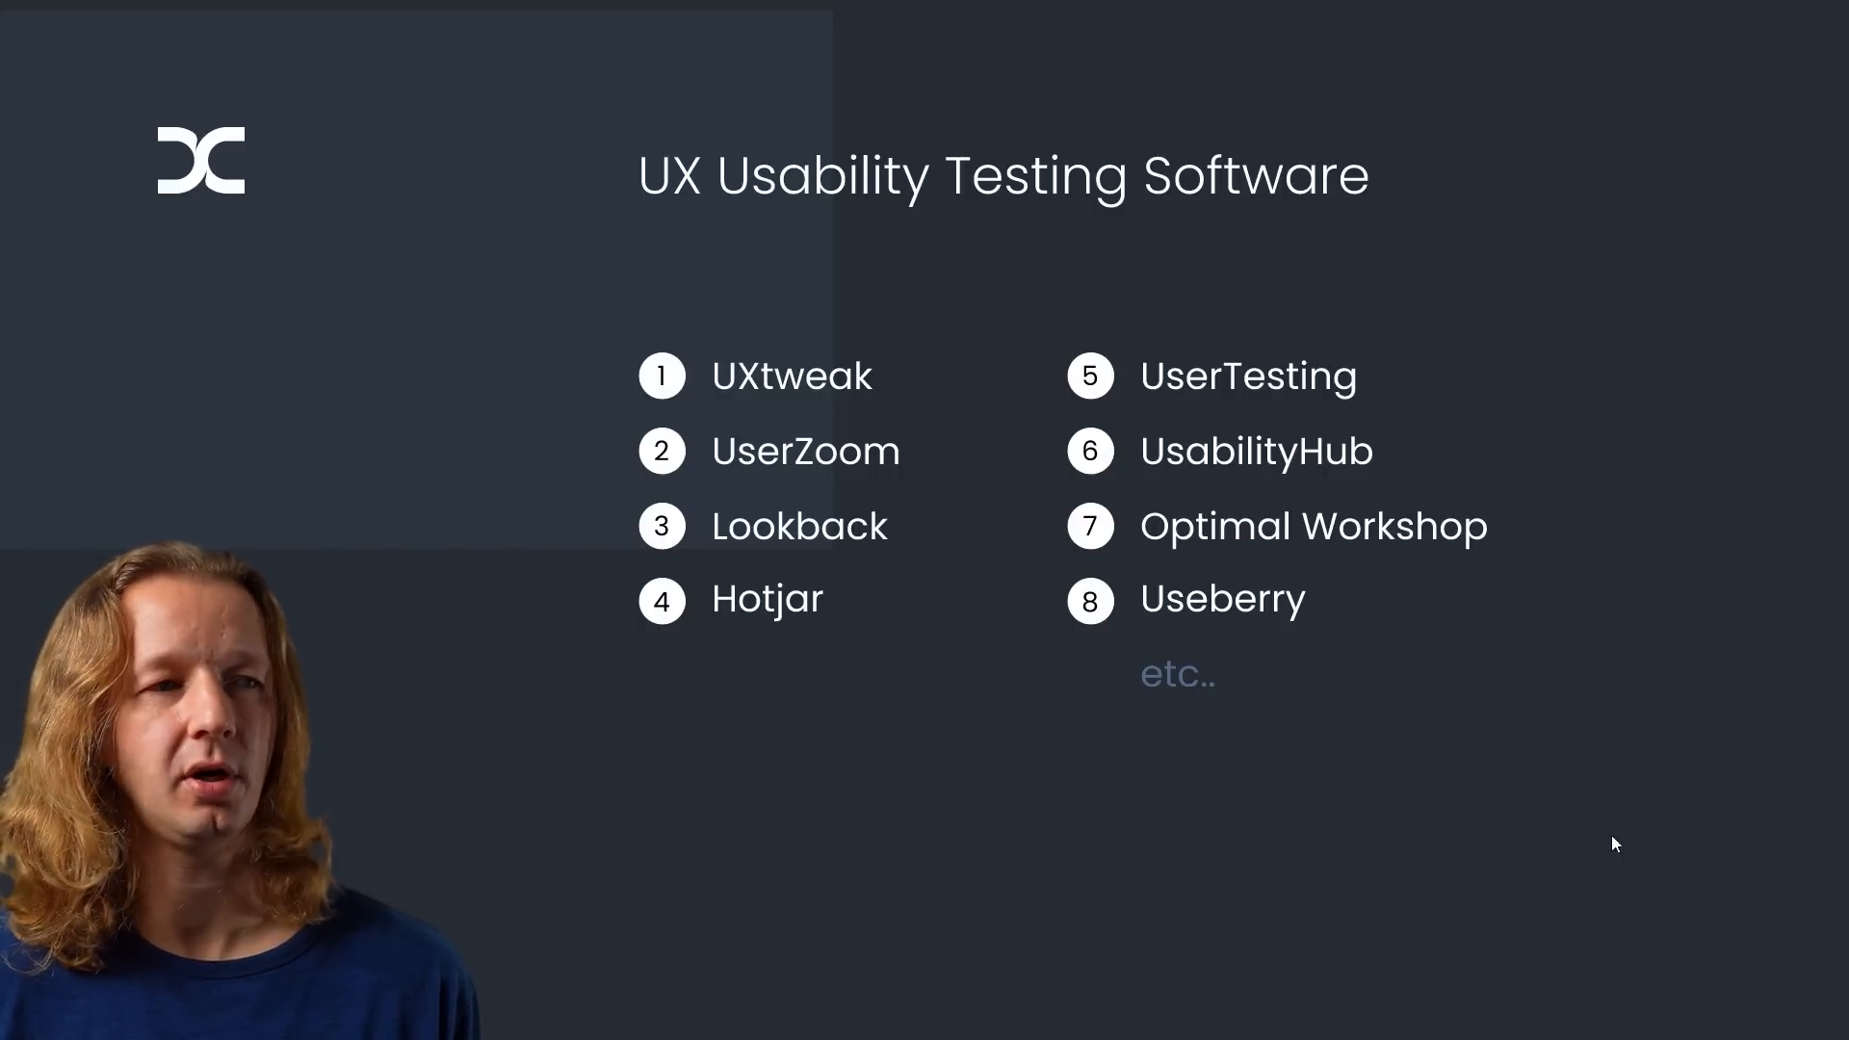
mouse_move(1235, 631)
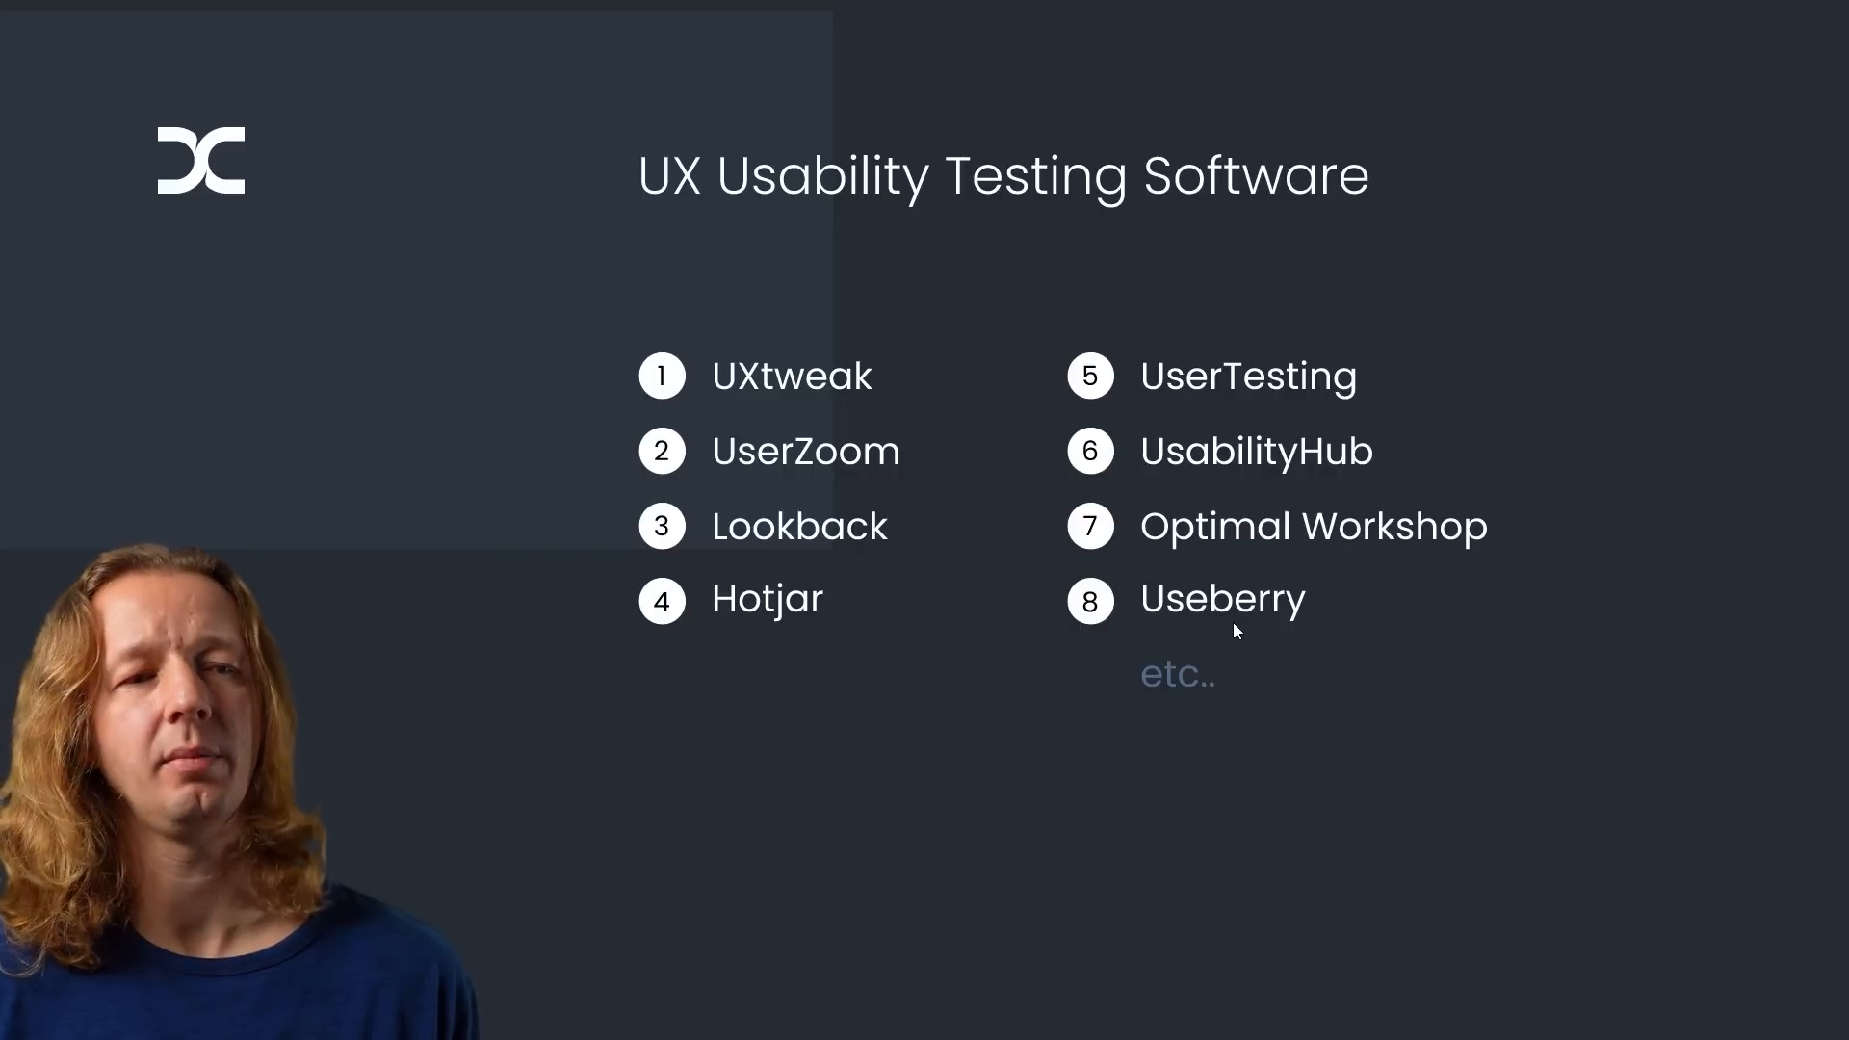
mouse_move(1670, 871)
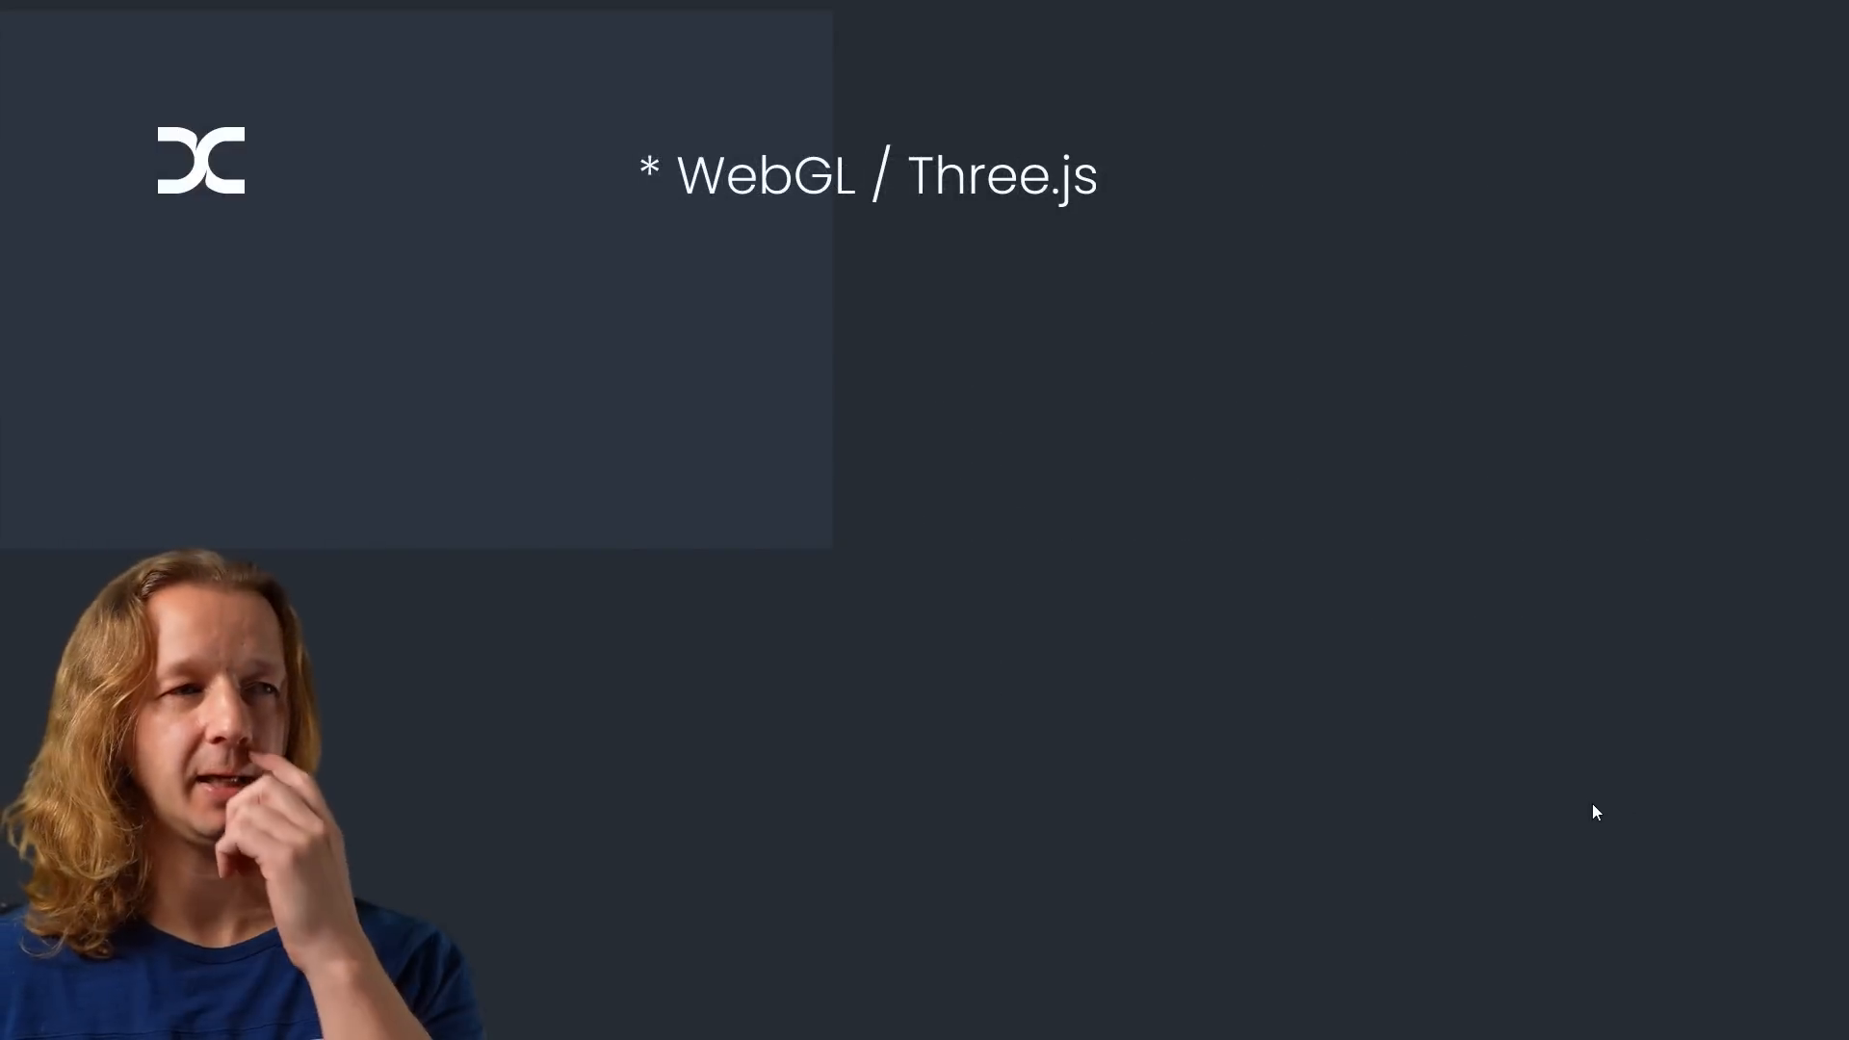
mouse_move(1753, 206)
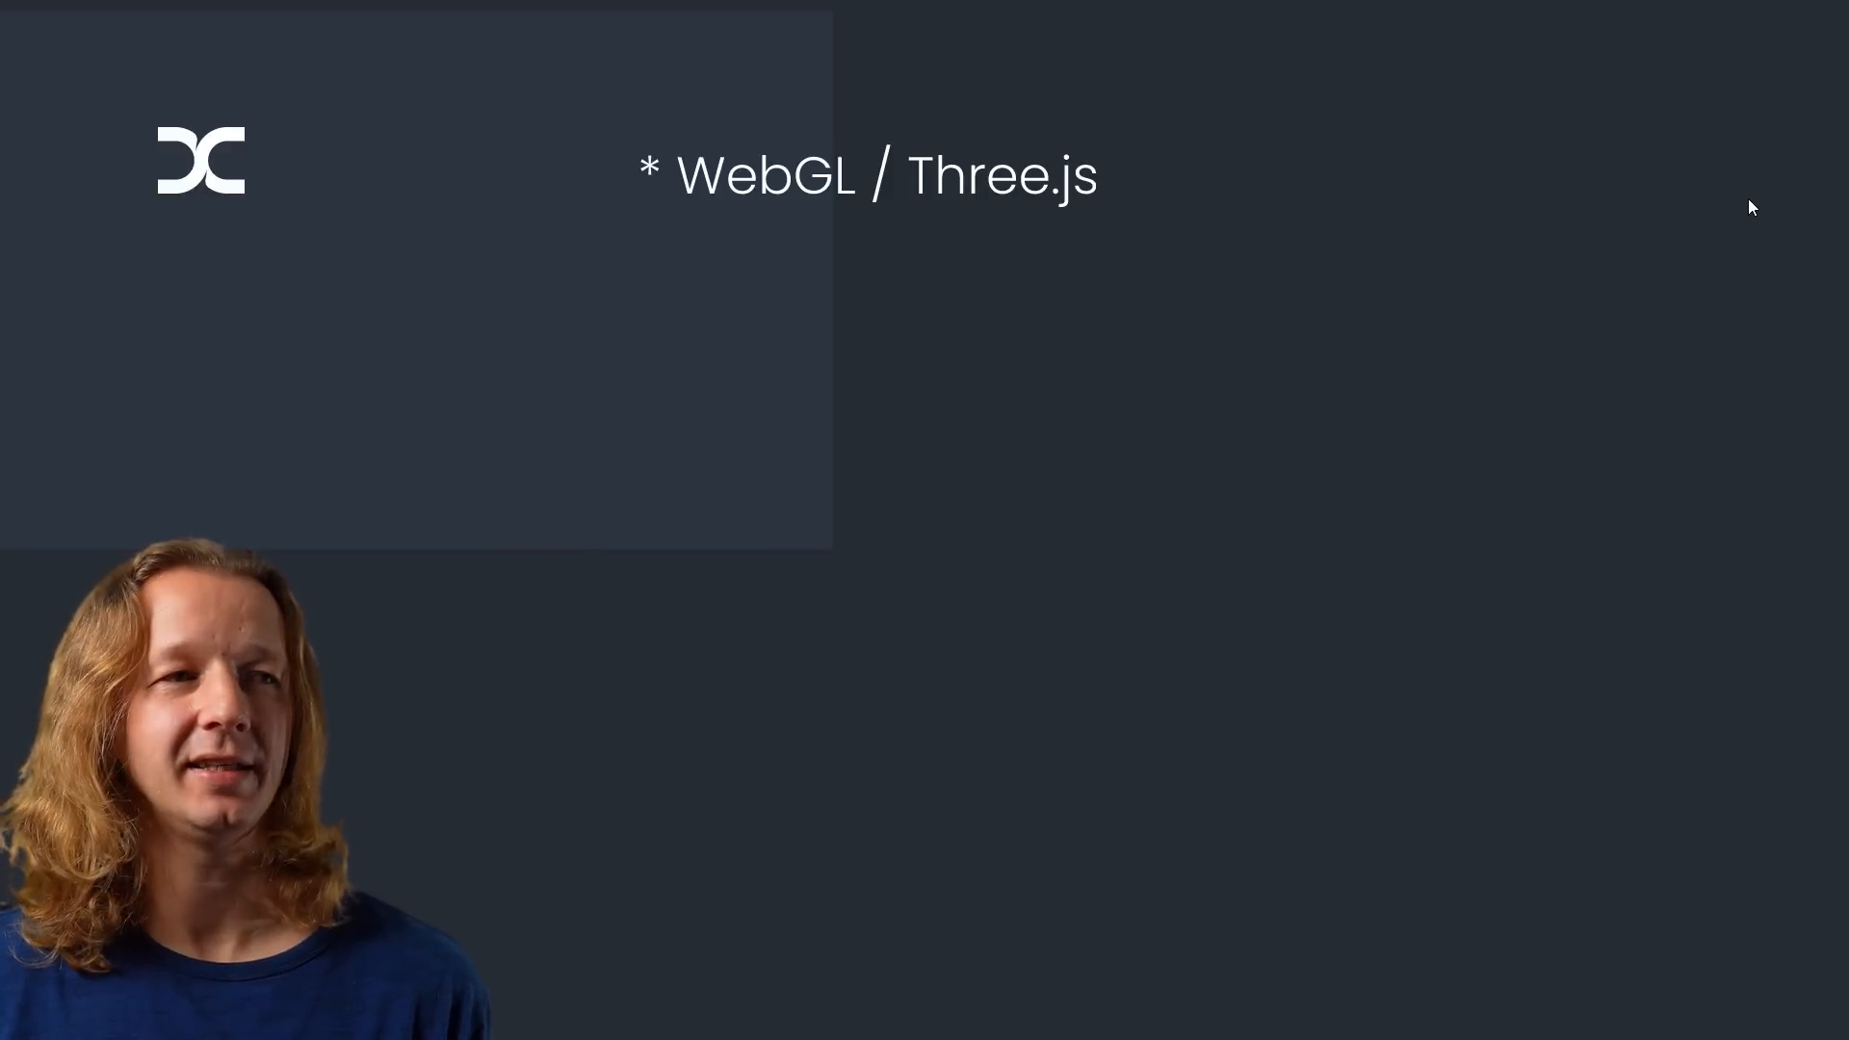